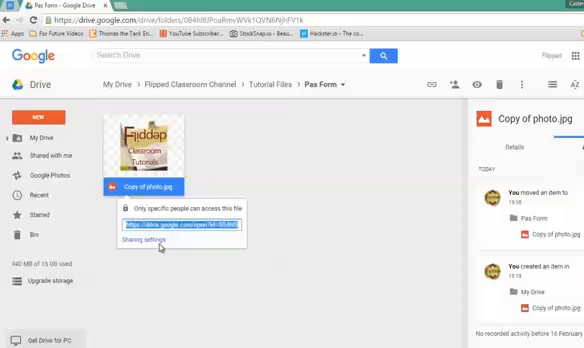
Get the shareable link for Copy of photo.jpg and start a new Google Form
{"action": "left_click", "coordinate": [134, 241]}
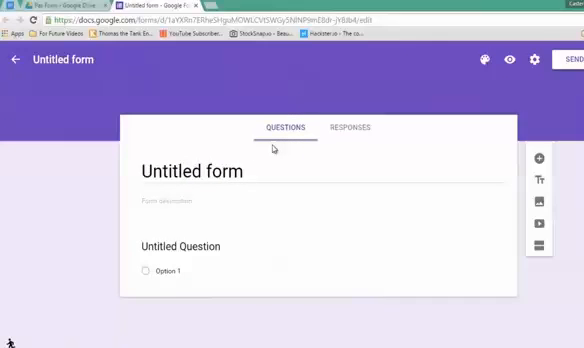
Rename the untitled form to 'My secret File'
{"action": "left_click", "coordinate": [200, 247]}
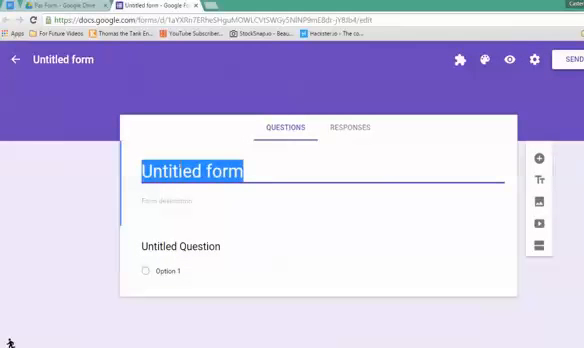
{"action": "type", "text": "My secret Fil"}
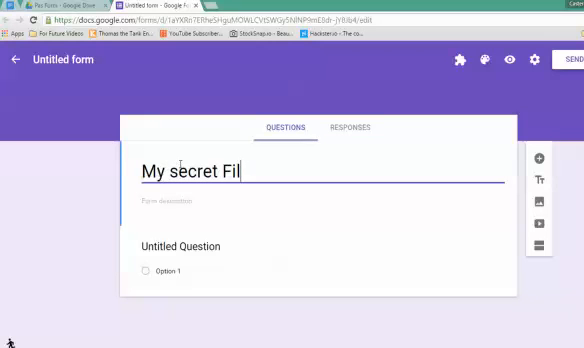
{"action": "type", "text": "e"}
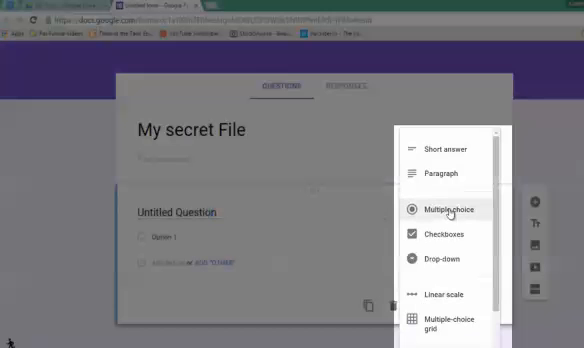
Make question one a required short answer 'What is the Password' with response validation
{"action": "left_click", "coordinate": [438, 152]}
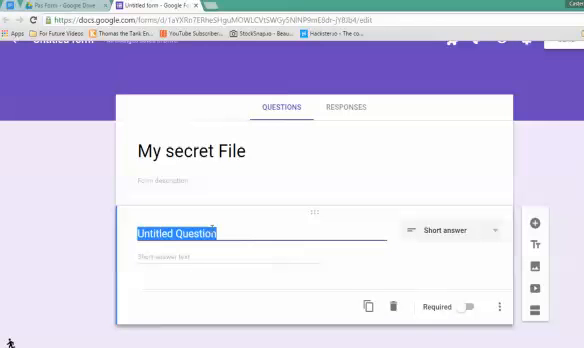
{"action": "type", "text": "What is the"}
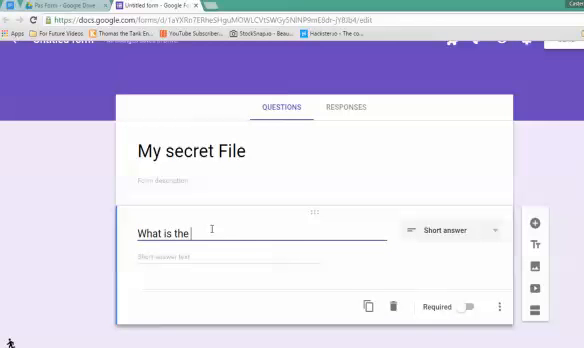
{"action": "type", "text": "Password"}
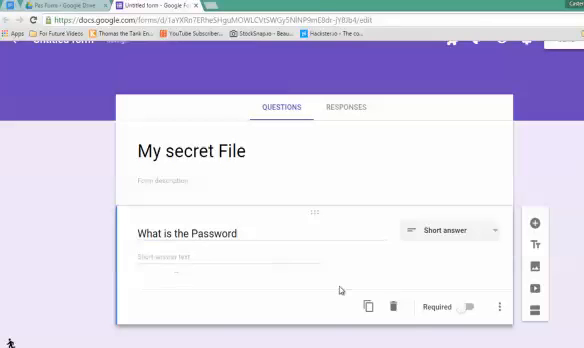
{"action": "left_click", "coordinate": [461, 305]}
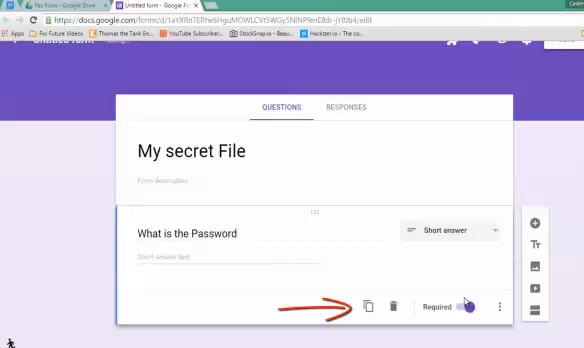
{"action": "left_click", "coordinate": [502, 306]}
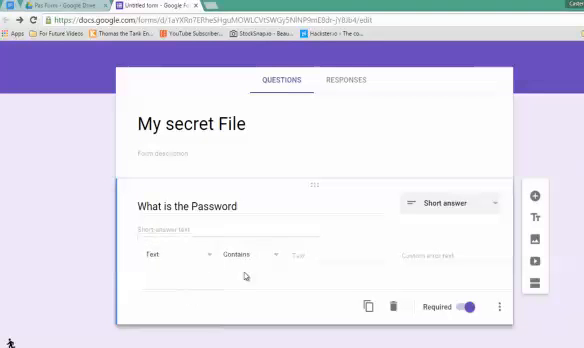
Require answers to contain 'secret', with error text 'No, Try again!'
{"action": "left_click", "coordinate": [310, 256]}
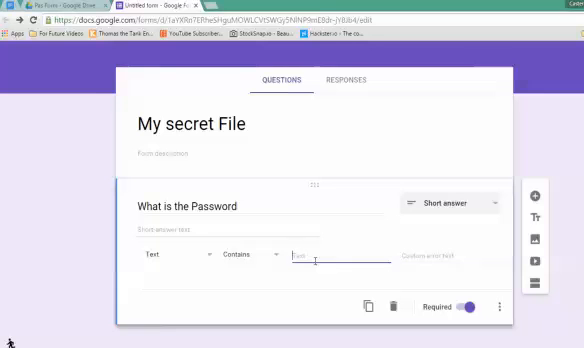
{"action": "type", "text": "secret"}
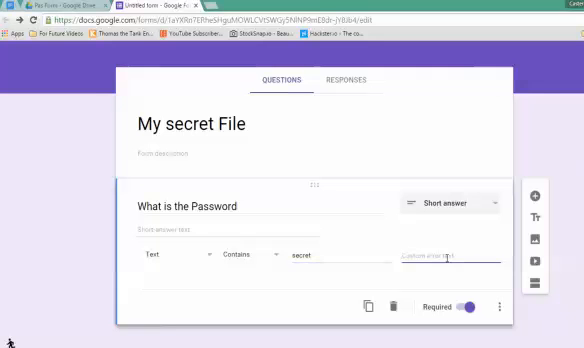
{"action": "type", "text": "No."}
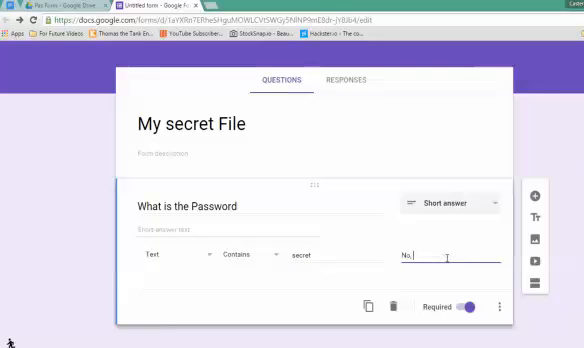
{"action": "type", "text": "Try again!"}
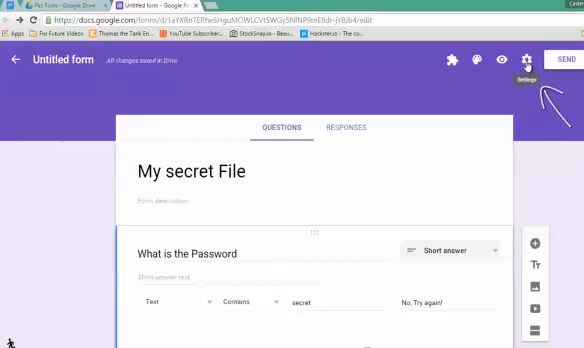
Set the confirmation message 'You will find your file here:' with the Drive link, and save
{"action": "left_click", "coordinate": [529, 57]}
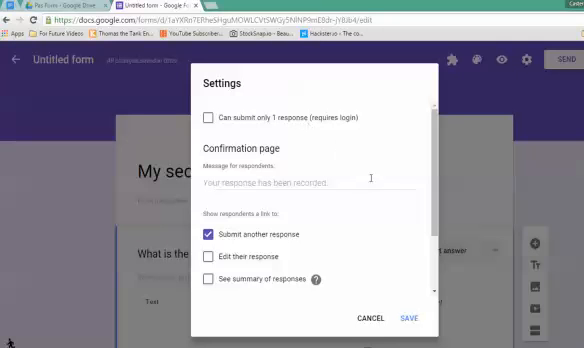
{"action": "mouse_move", "coordinate": [368, 198]}
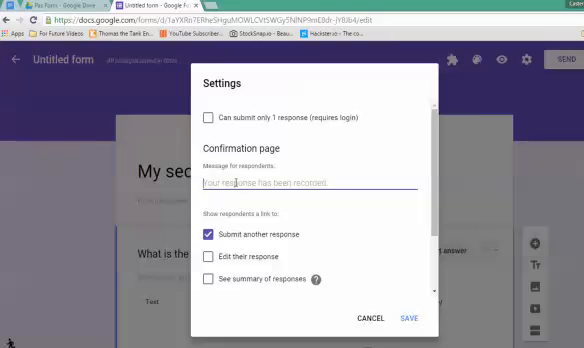
{"action": "type", "text": "You will find your file"}
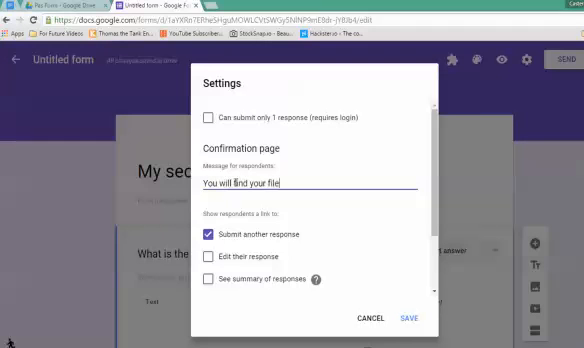
{"action": "type", "text": "here:"}
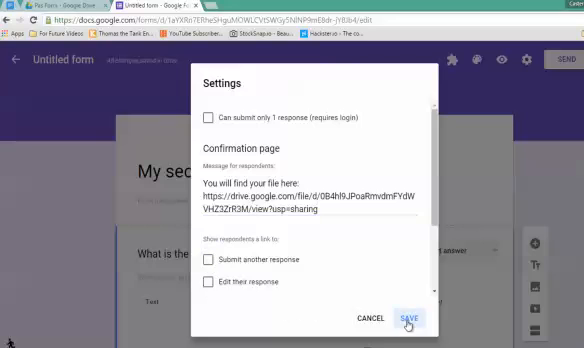
{"action": "left_click", "coordinate": [410, 316]}
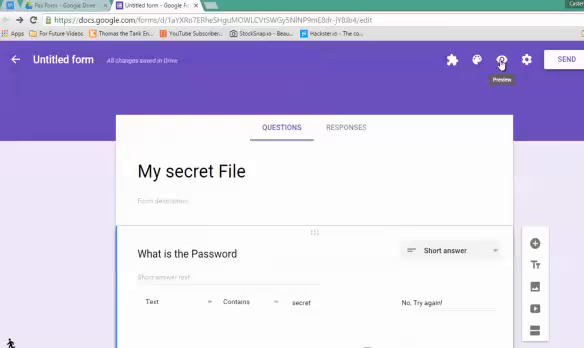
Preview the form, submit empty to see the error, then submit 'secret'
{"action": "left_click", "coordinate": [496, 58]}
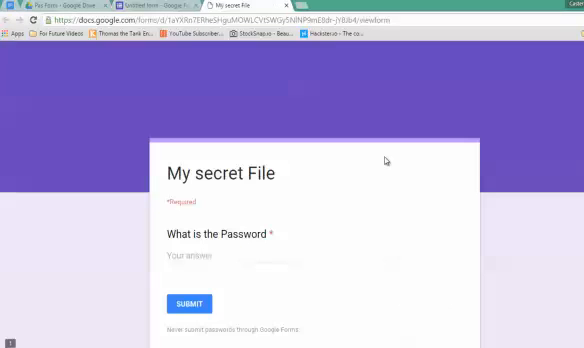
{"action": "scroll", "scroll_direction": "down", "scroll_amount": 3}
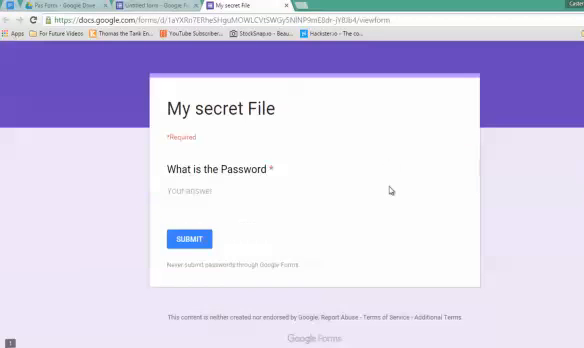
{"action": "left_click", "coordinate": [230, 188]}
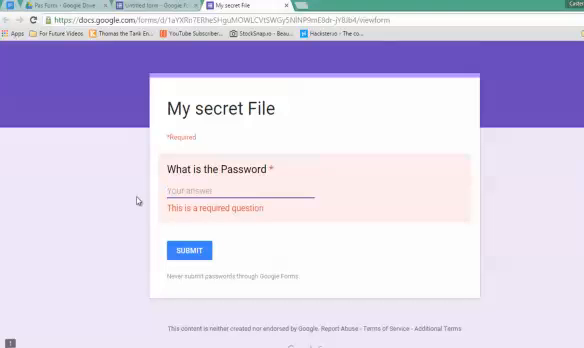
{"action": "type", "text": "secret"}
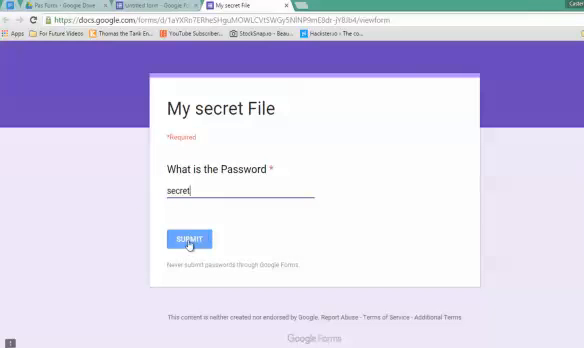
{"action": "left_click", "coordinate": [189, 239]}
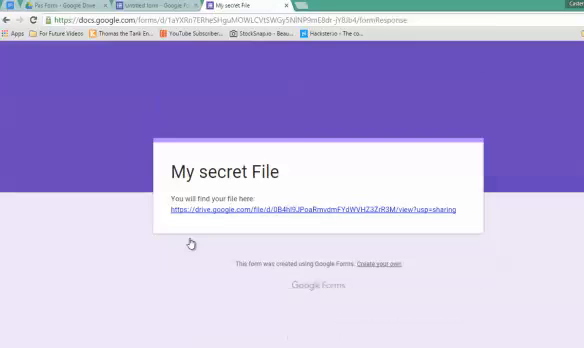
{"action": "mouse_move", "coordinate": [245, 143]}
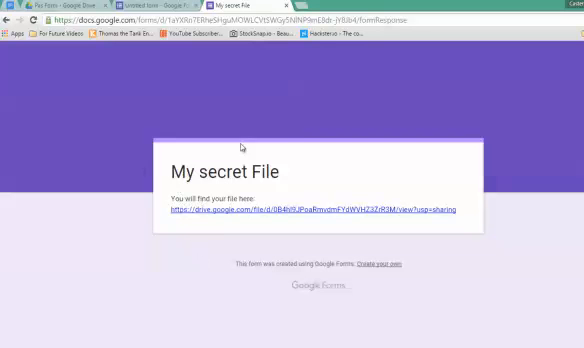